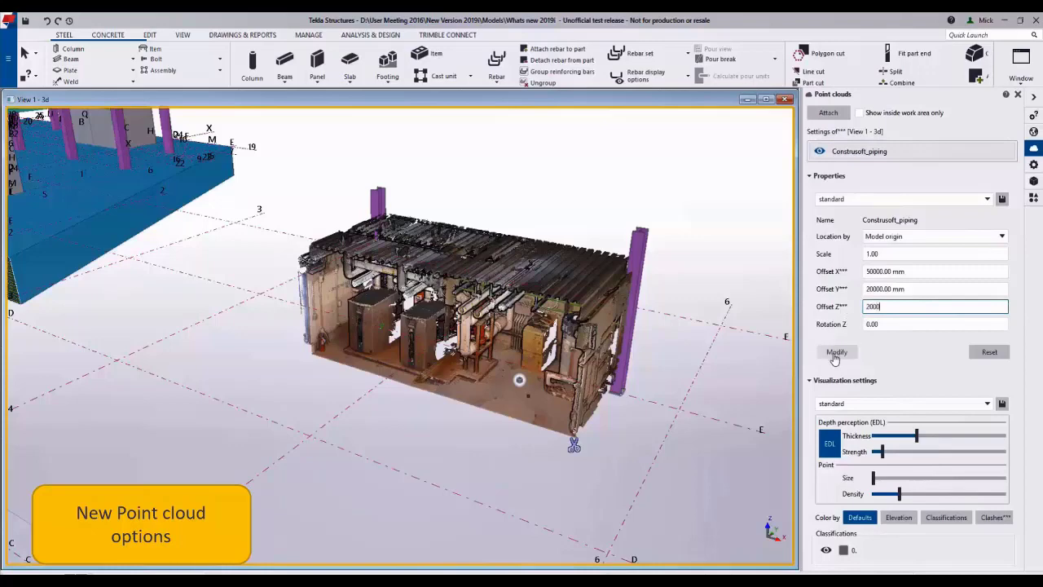
# - Apply the new offsets to the Construsoft_piping point cloud and collapse its Properties section
pyautogui.click(836, 351)
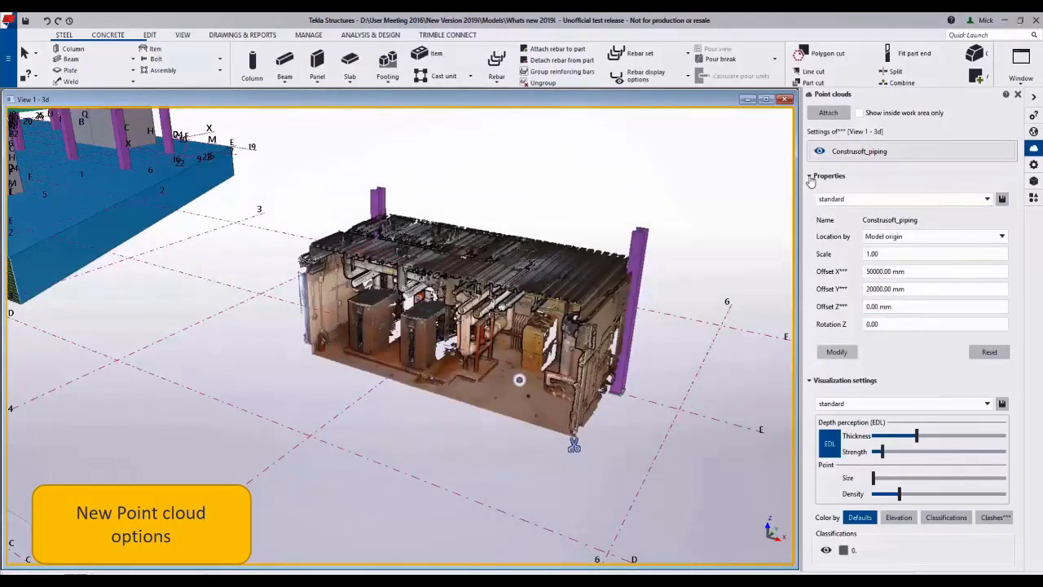
pyautogui.click(809, 176)
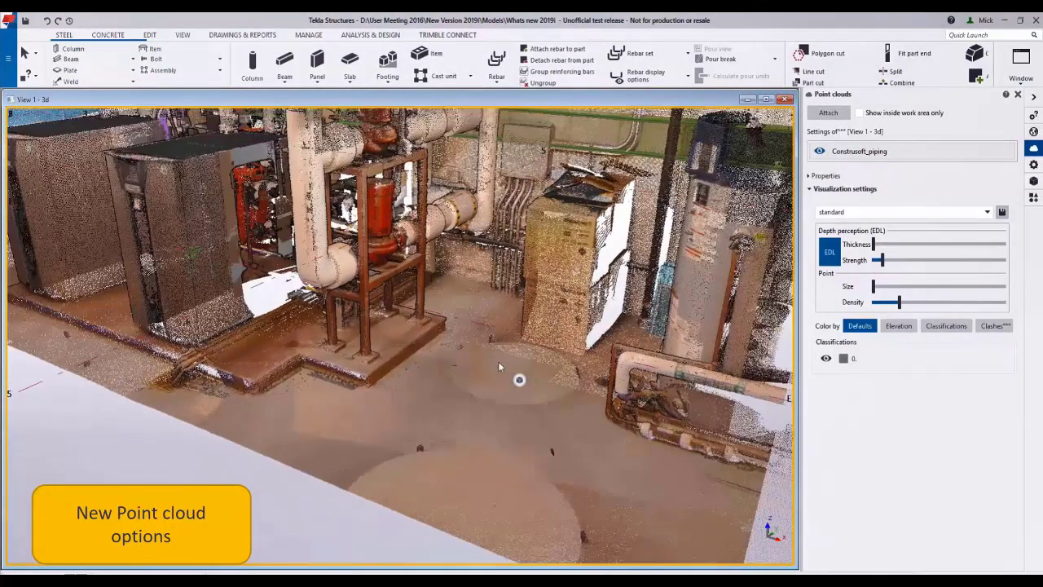
# - Lower the point cloud's Density, enlarge its point Size, and view the whole cloud
pyautogui.moveTo(899, 302); pyautogui.dragTo(878, 301)
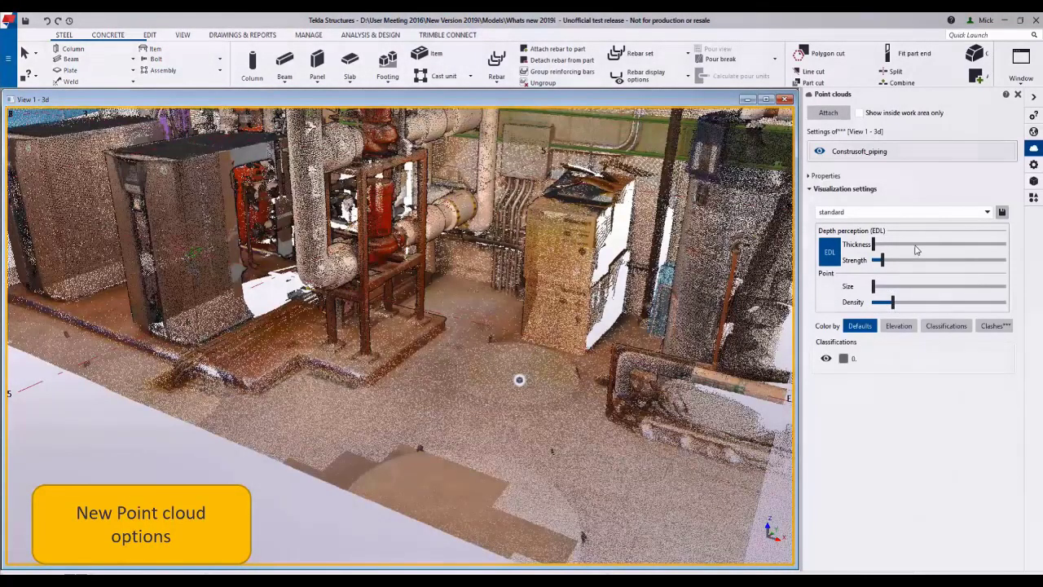
pyautogui.moveTo(879, 244); pyautogui.dragTo(915, 244)
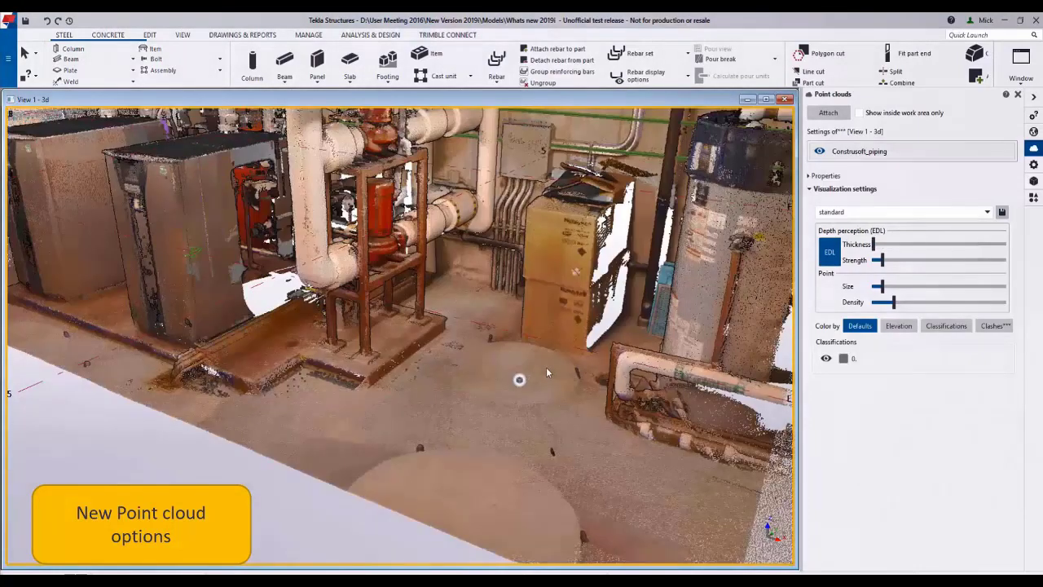
pyautogui.moveTo(519, 373); pyautogui.dragTo(548, 372)
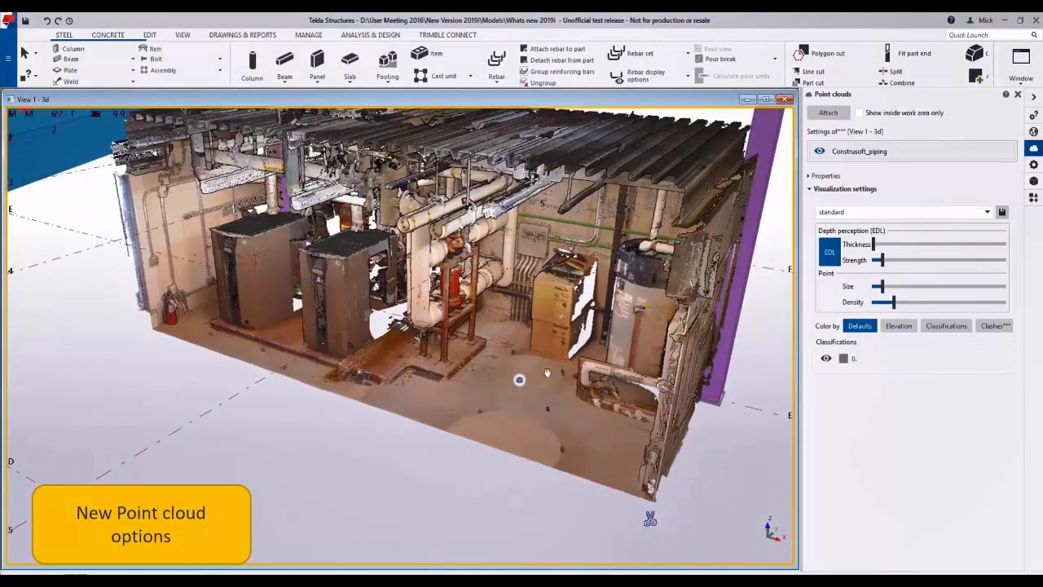
pyautogui.click(898, 325)
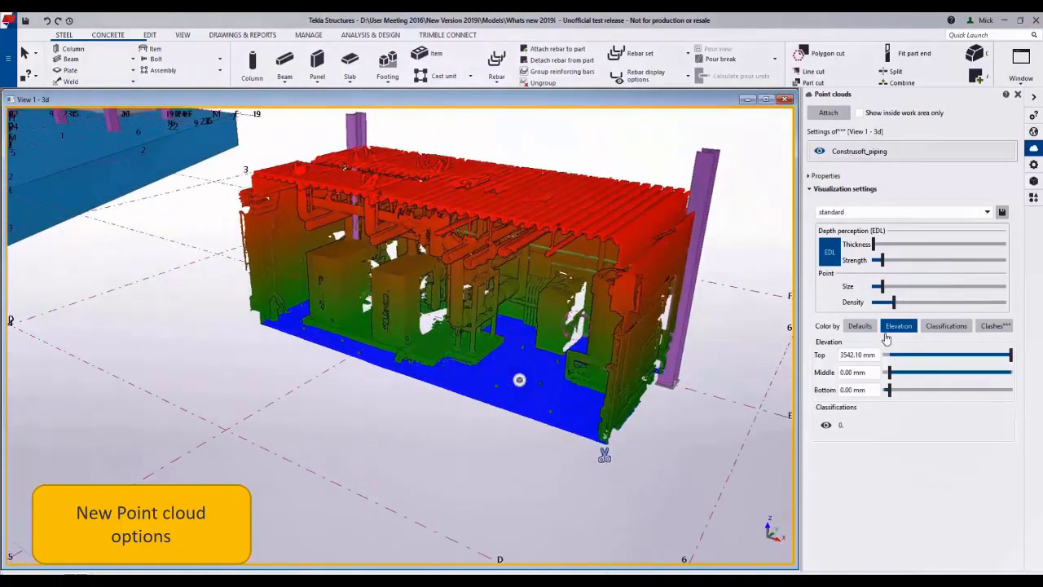
pyautogui.click(859, 325)
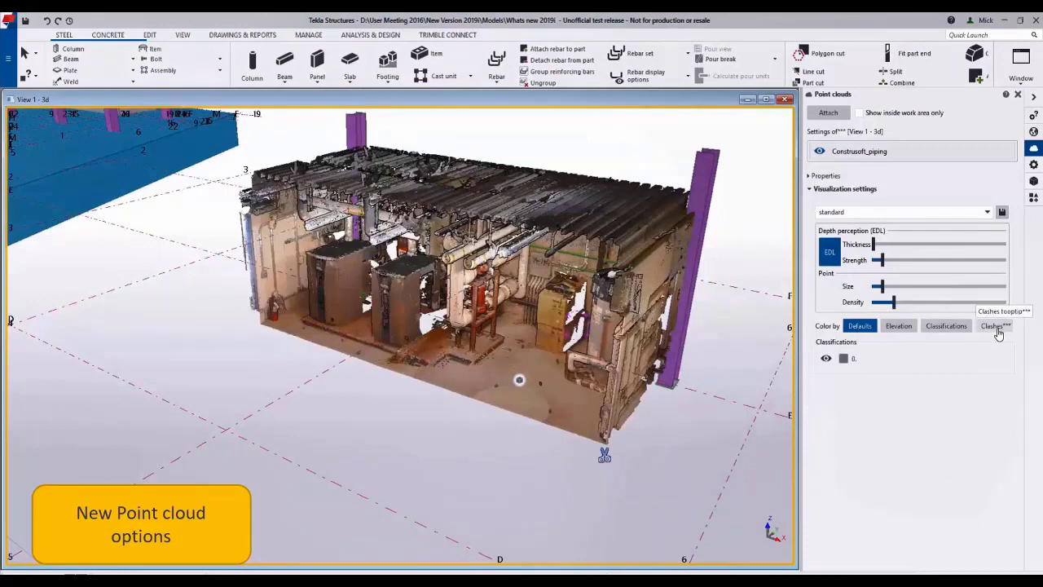
pyautogui.click(994, 325)
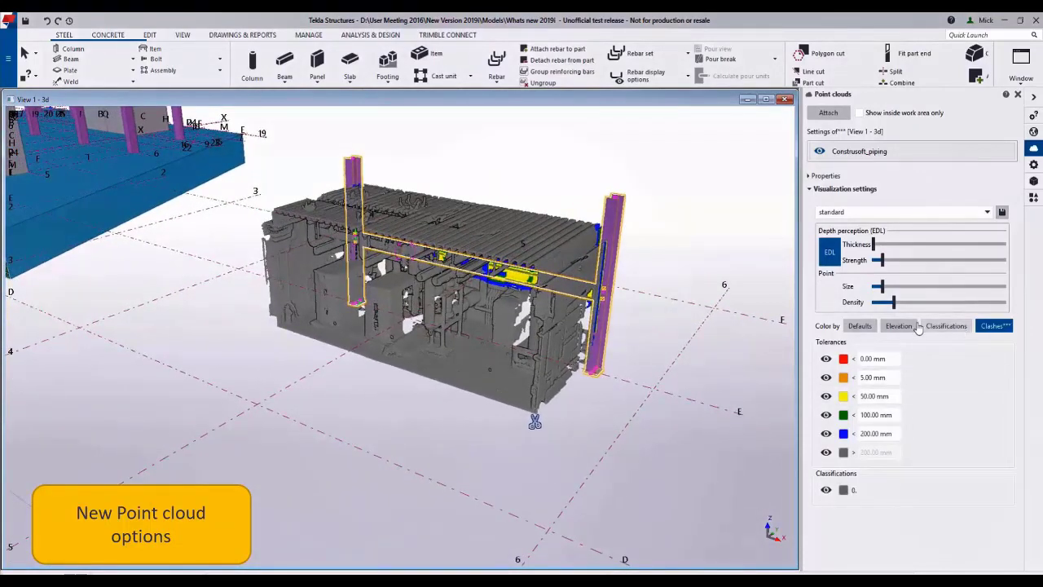
pyautogui.click(859, 325)
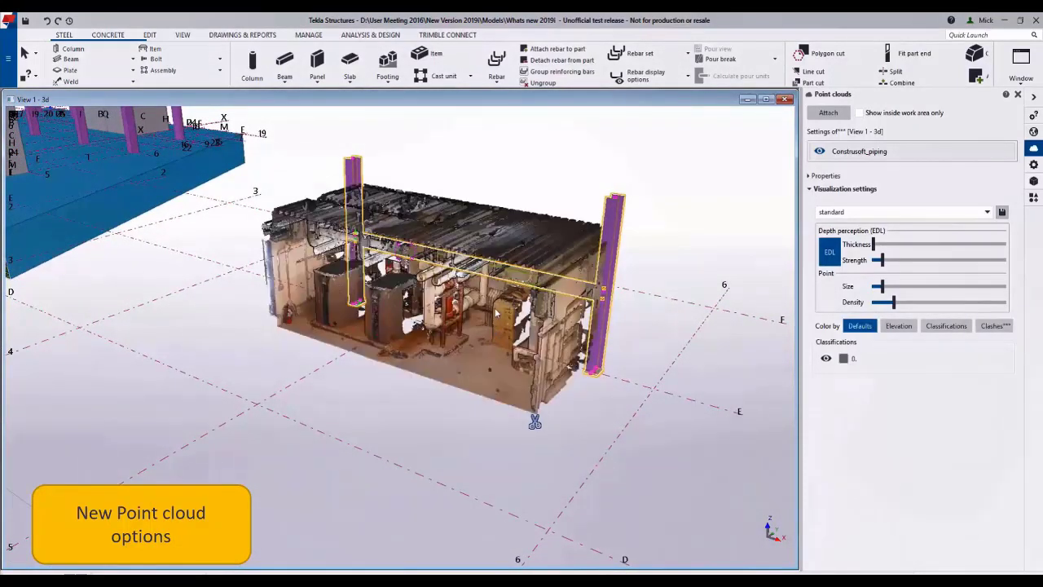